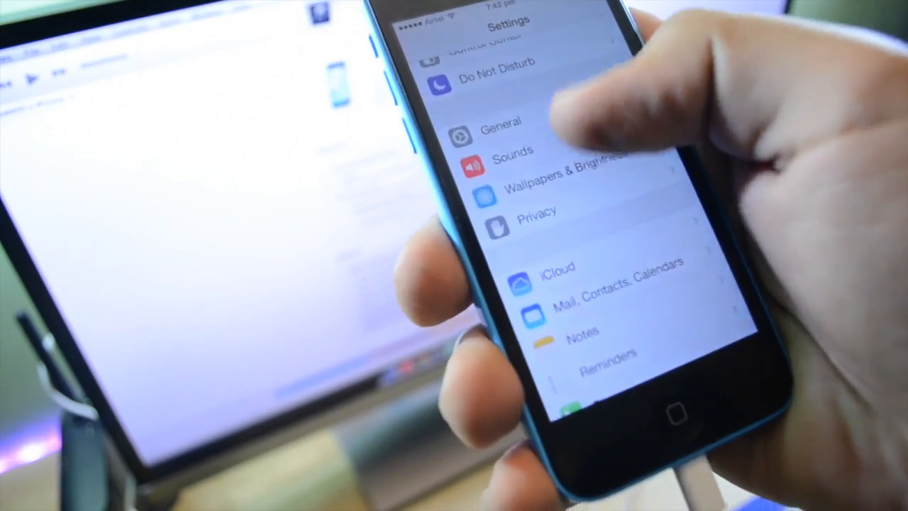
Step: Open the evasi0n7 disk image from the desktop and try launching the evasi0n 7 app
{"action": "left_click", "coordinate": [557, 268]}
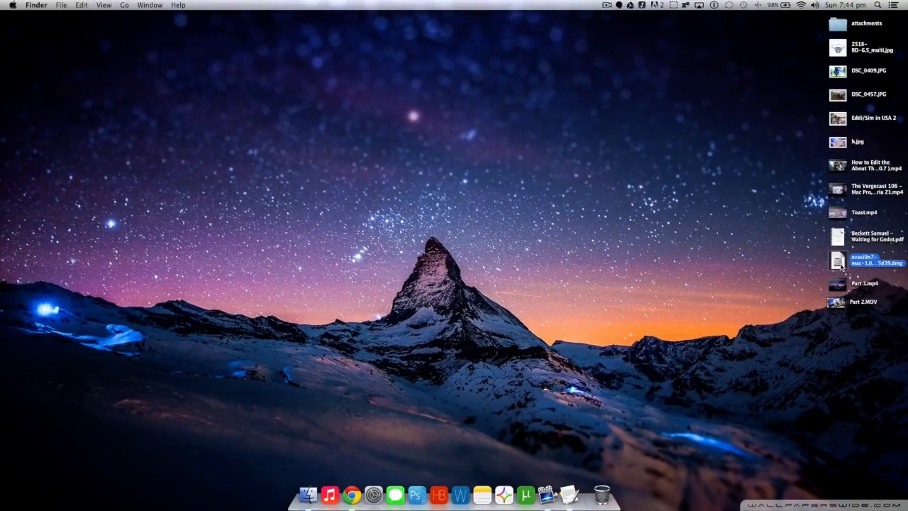
{"action": "double_click", "coordinate": [837, 261]}
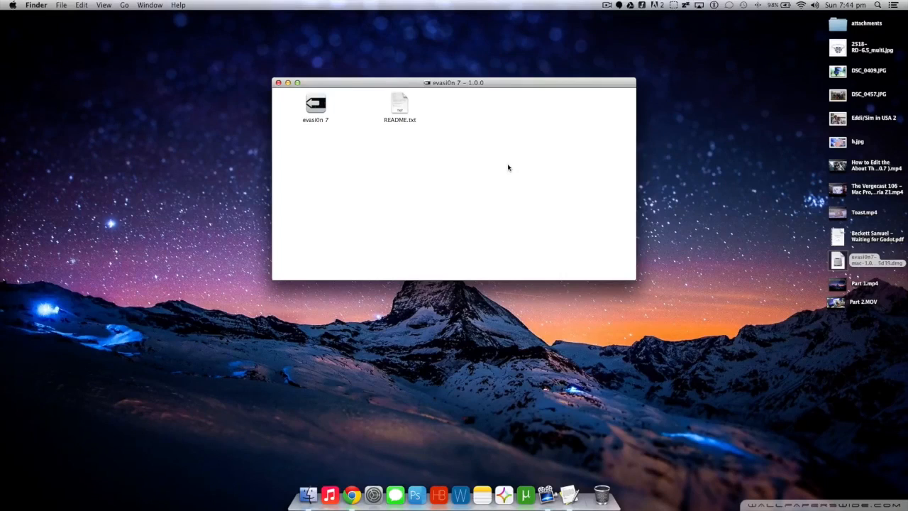
{"action": "mouse_move", "coordinate": [298, 128]}
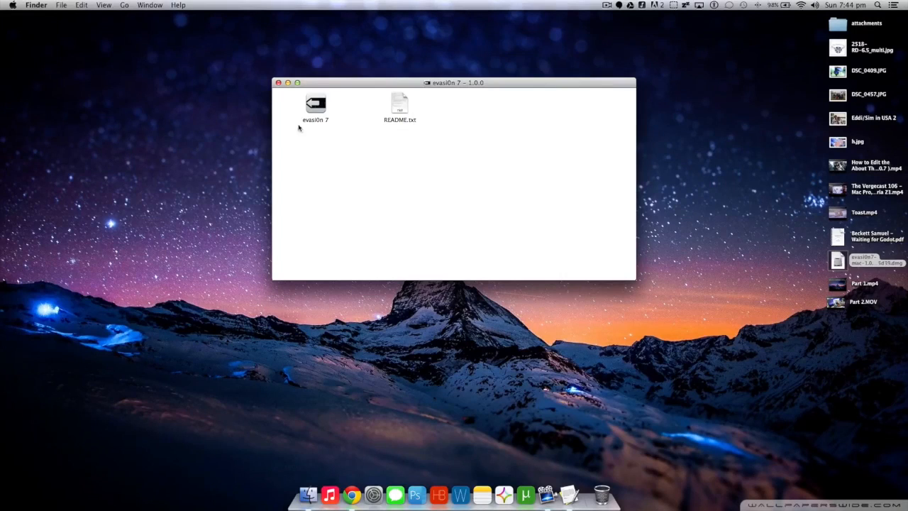
{"action": "double_click", "coordinate": [399, 105]}
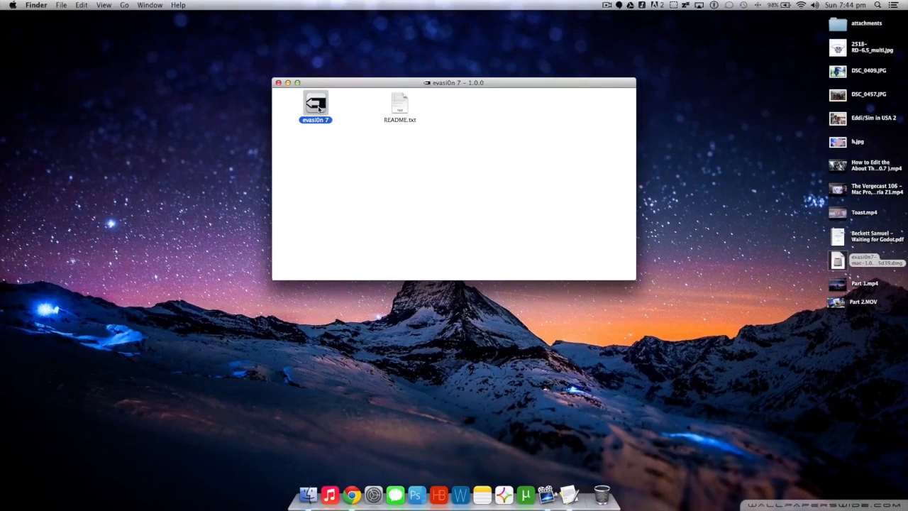
Step: Launch evasi0n 7 through its context menu, approving the downloaded-app security warning
{"action": "right_click", "coordinate": [315, 103]}
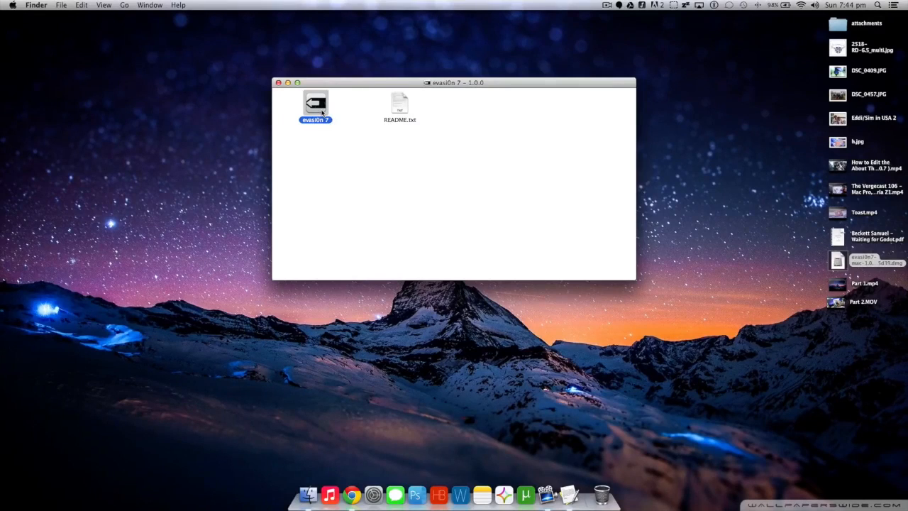
{"action": "double_click", "coordinate": [315, 102]}
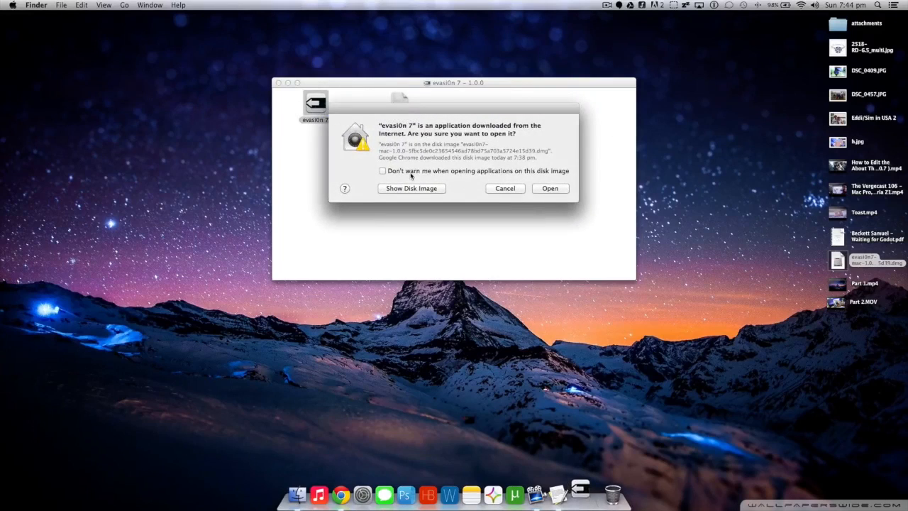
{"action": "left_click", "coordinate": [505, 187]}
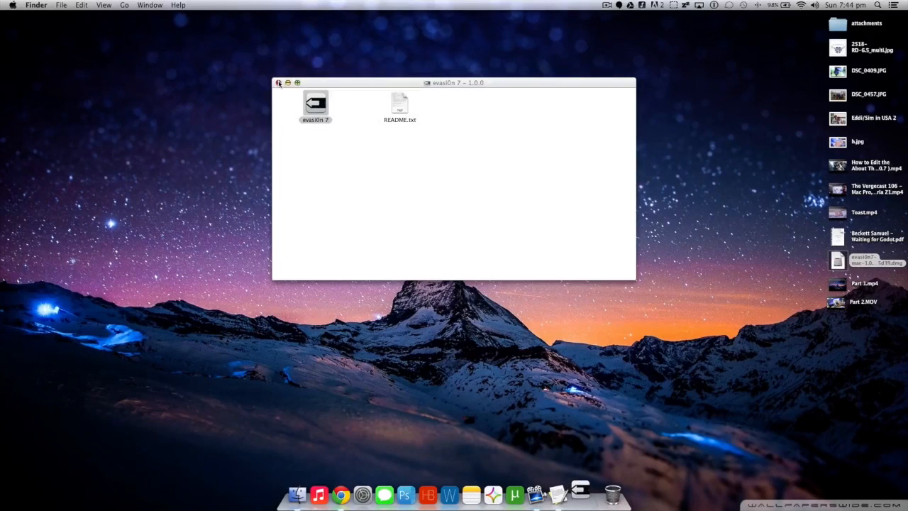
Step: Start the jailbreak of the detected iPhone 5c running iOS 7.0.4
{"action": "double_click", "coordinate": [315, 103]}
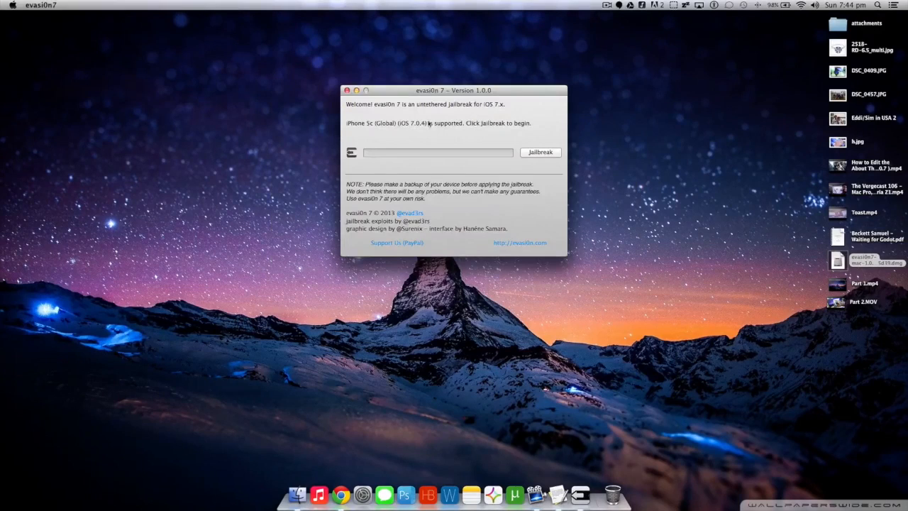
{"action": "mouse_move", "coordinate": [376, 110]}
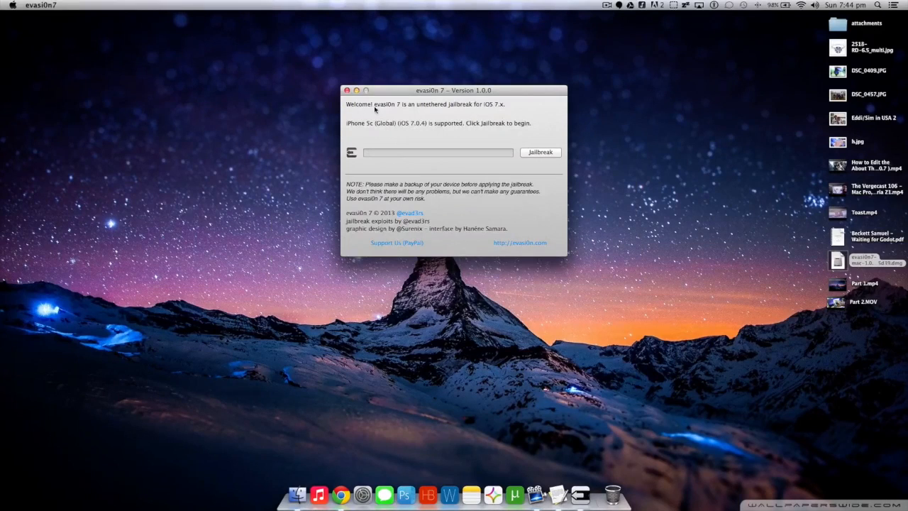
{"action": "mouse_move", "coordinate": [496, 109]}
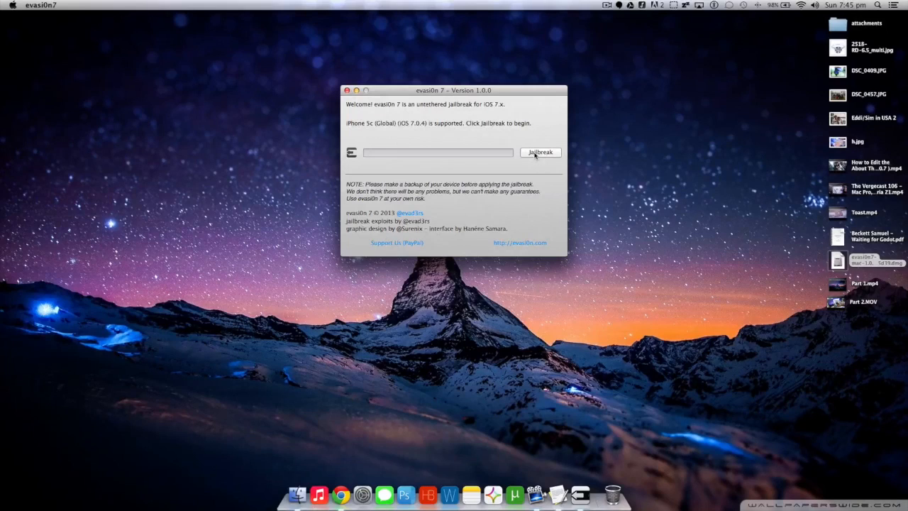
{"action": "left_click", "coordinate": [540, 152]}
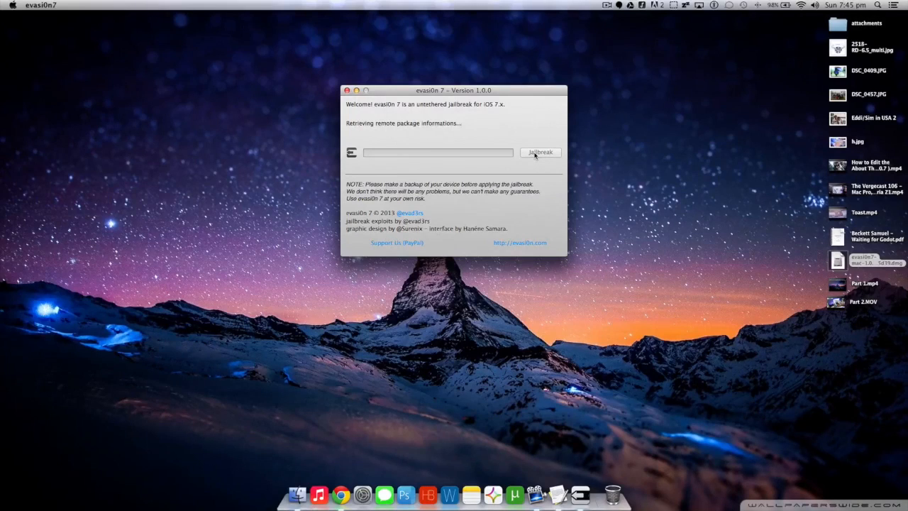